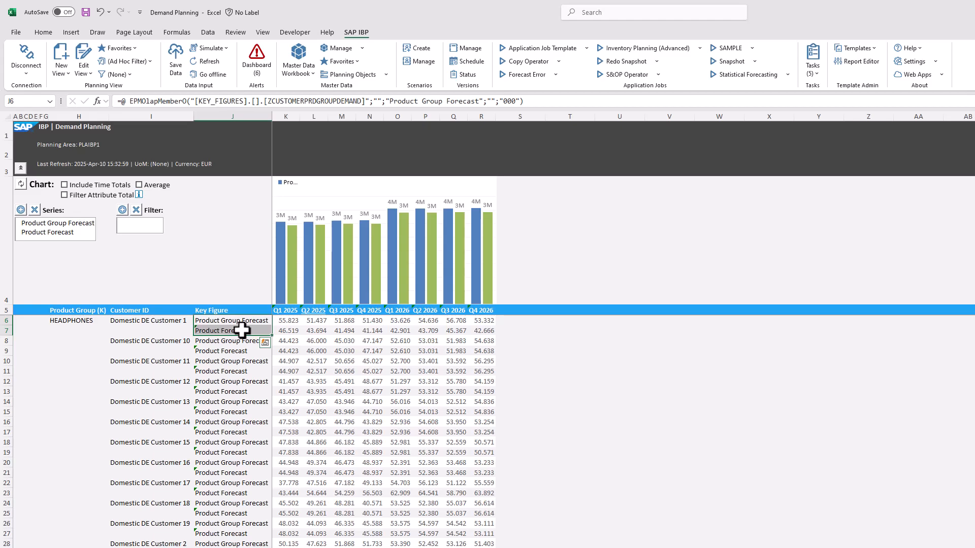
Generate a 'delta' row under each customer's Product Forecast via Planning Assistance
right_click(232, 330)
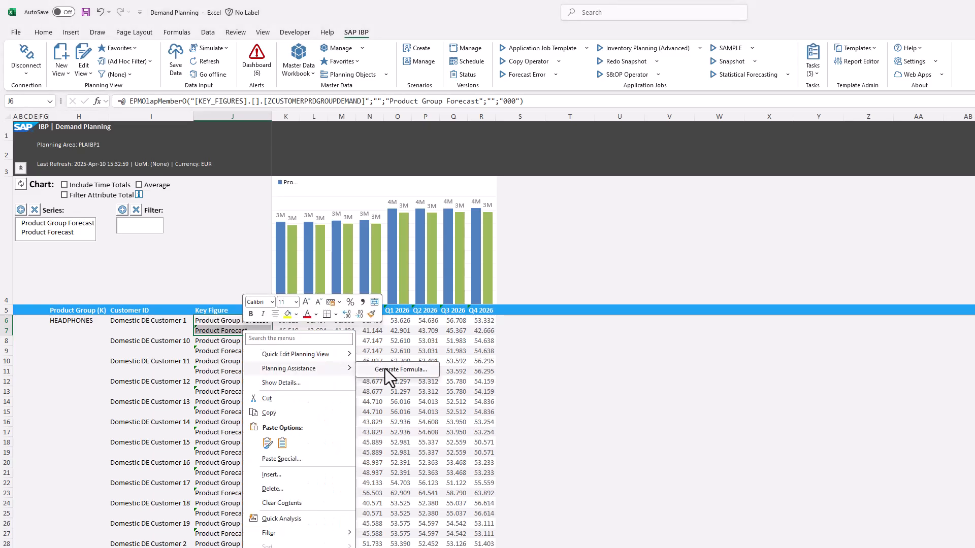
left_click(403, 370)
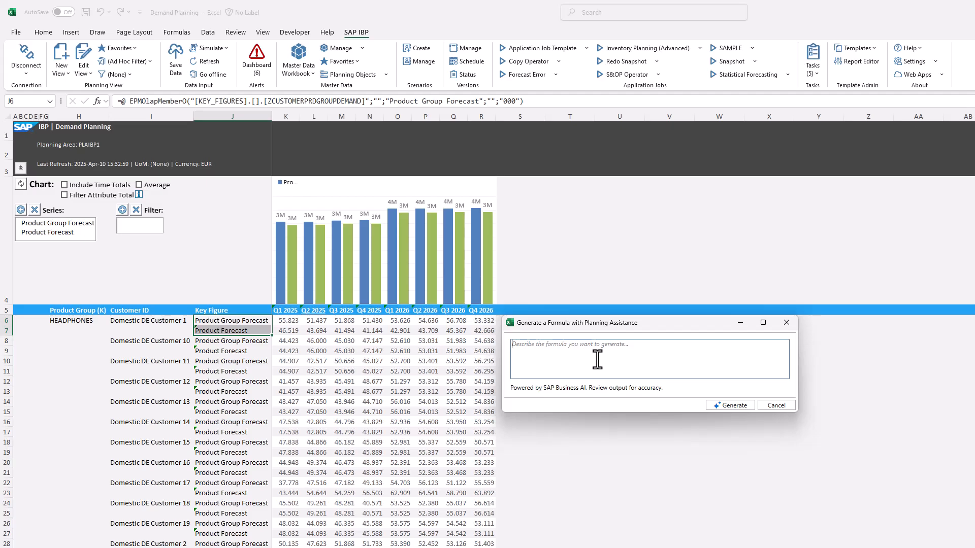
type("Calculate the delta. Call the formula \"delta\".")
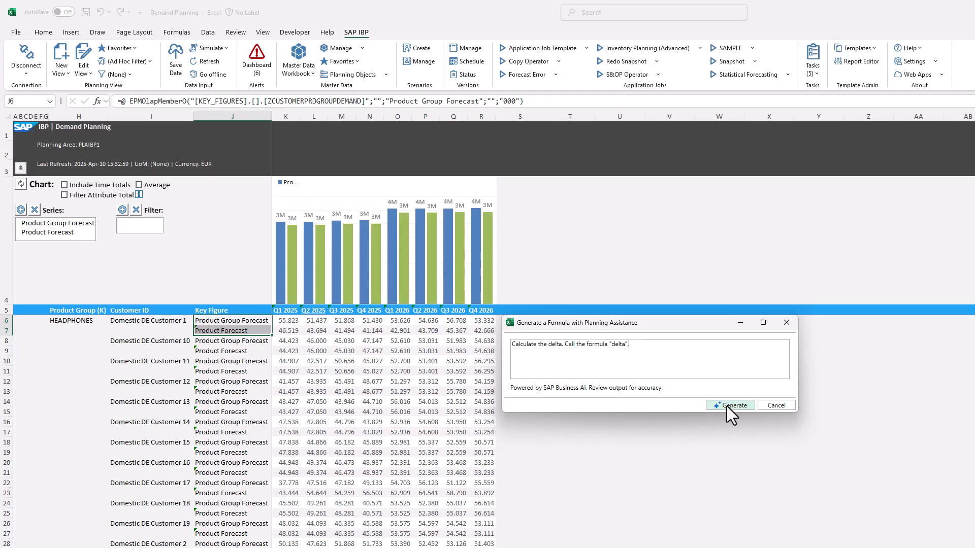
left_click(730, 405)
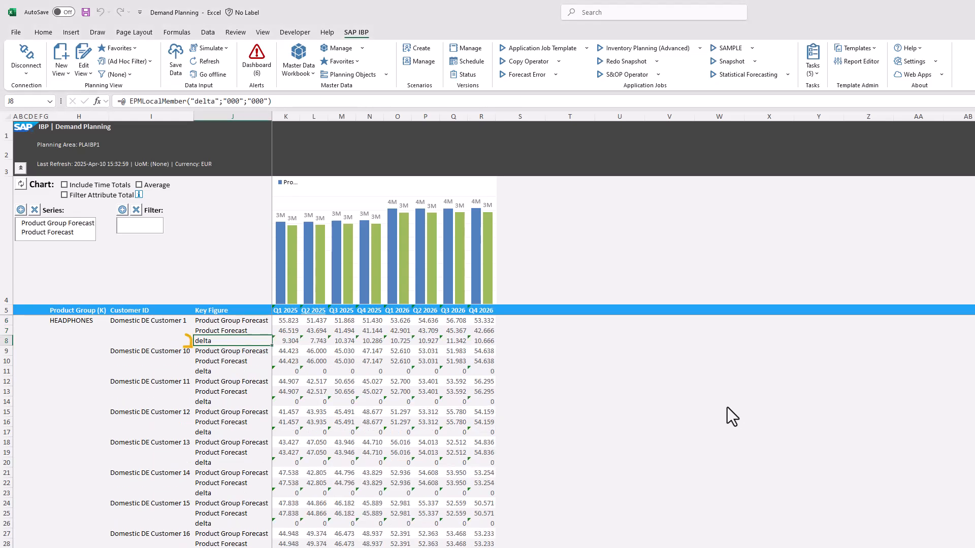
left_click(230, 341)
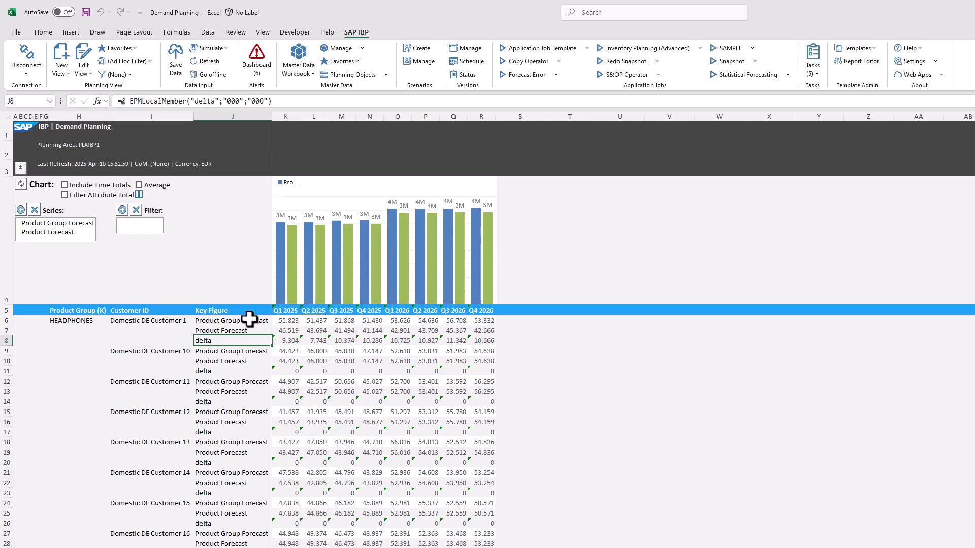
Generate Total 2025 and Total 2026 columns from the prompt 'add totals per year'
right_click(231, 319)
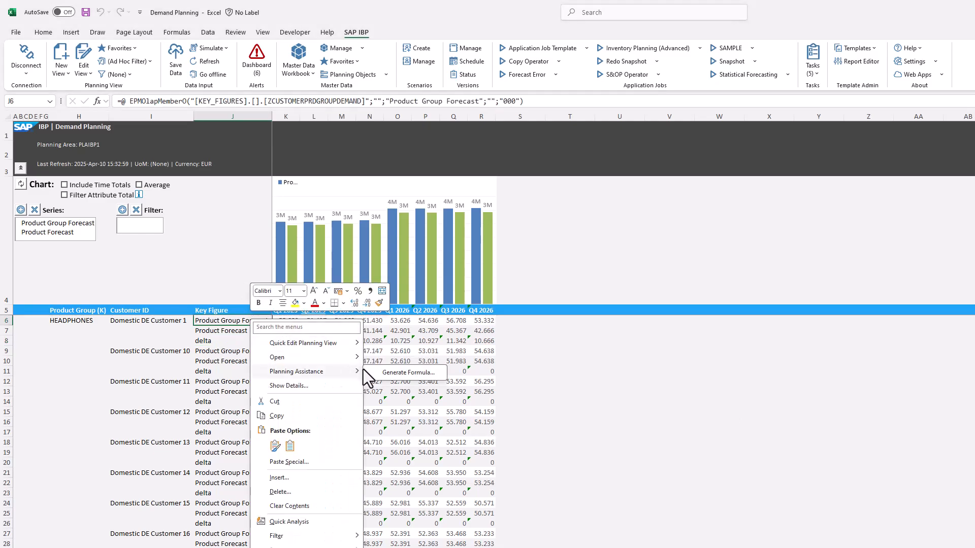
left_click(409, 371)
type("add totals per year")
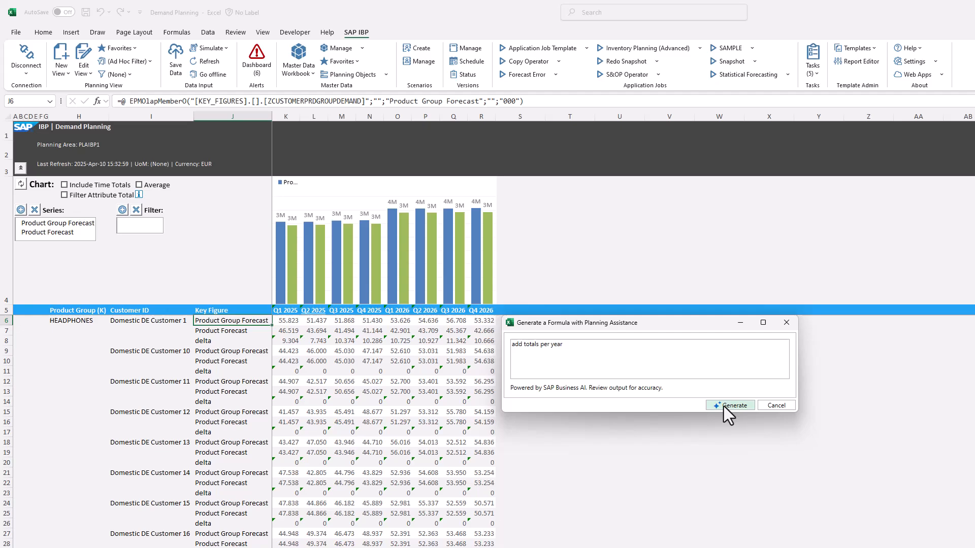
left_click(729, 405)
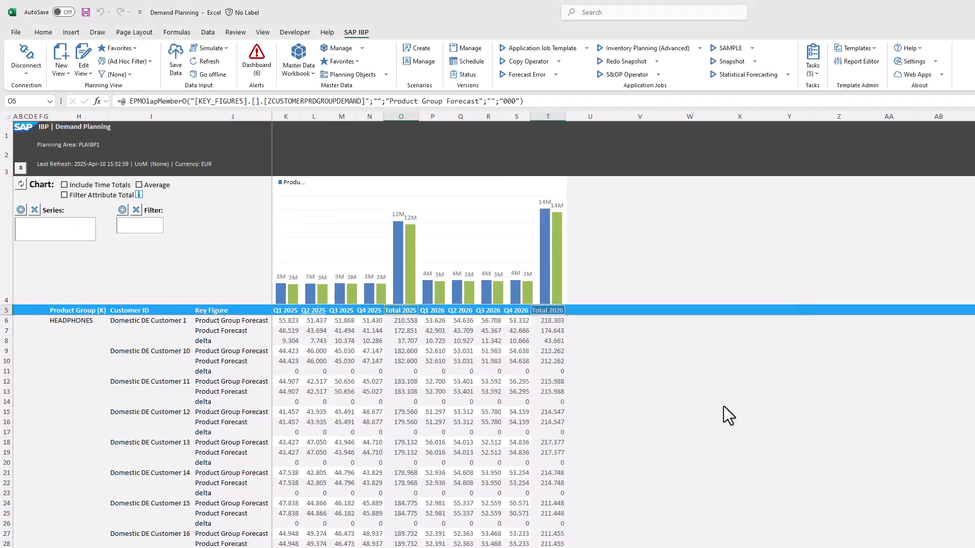
left_click(435, 330)
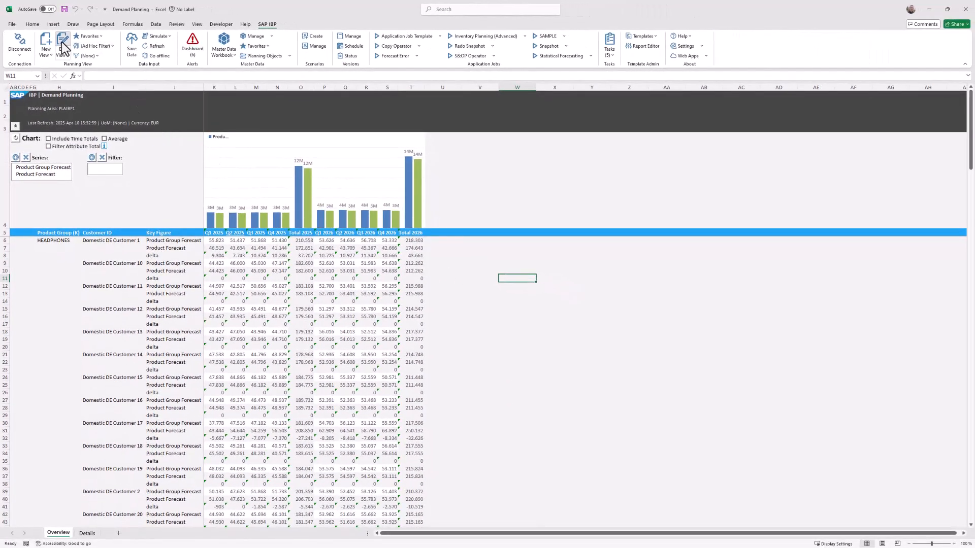
Delete the delta, Total 2025 and Total 2026 local formulas in Edit View and apply
left_click(63, 49)
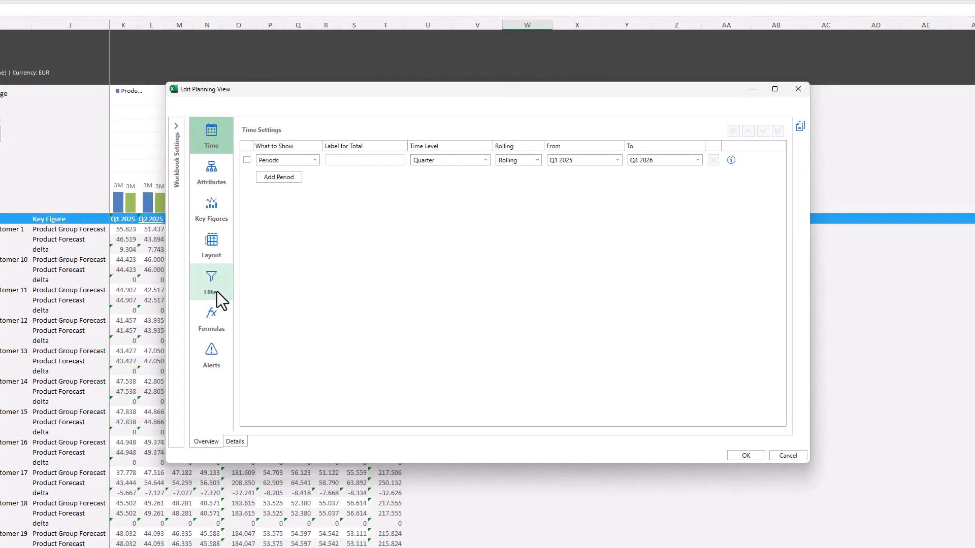
left_click(211, 320)
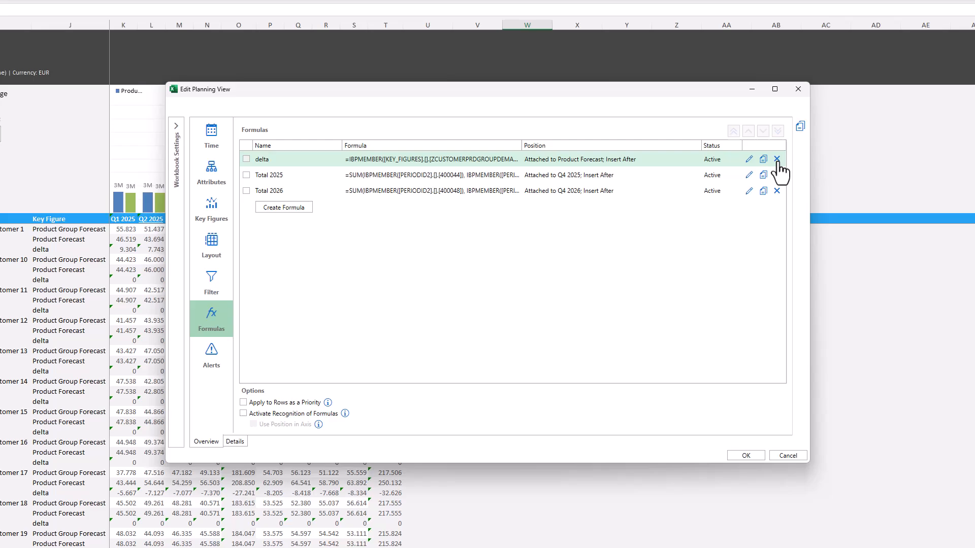
left_click(777, 158)
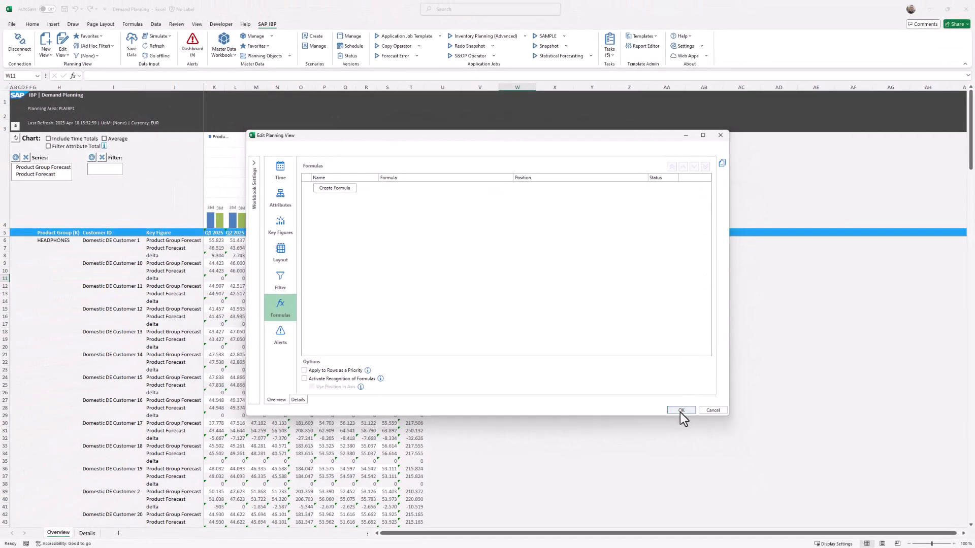
left_click(680, 409)
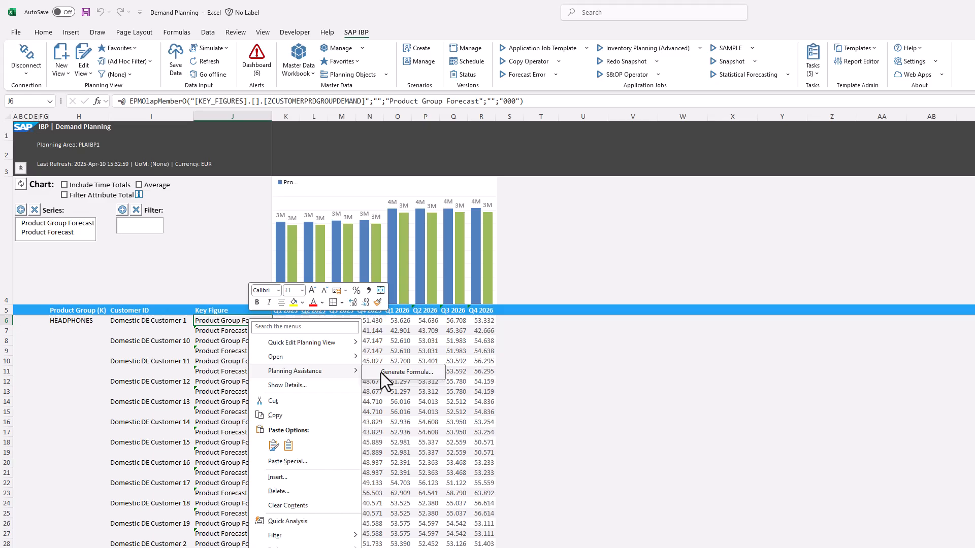
Generate a Forecast Level row: high if group forecast >= 50.000, medium between 40.000 and 50.000
left_click(406, 372)
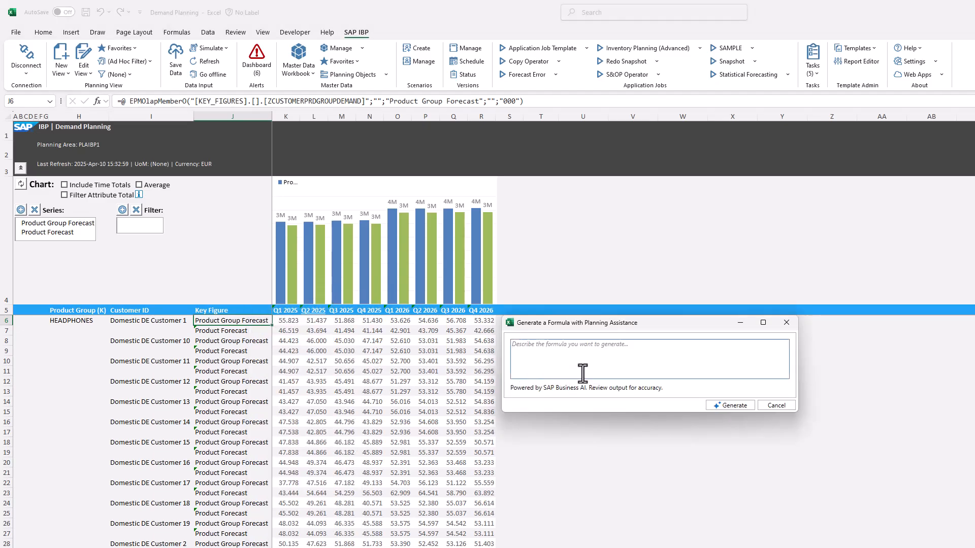
type("show \"high\" if g")
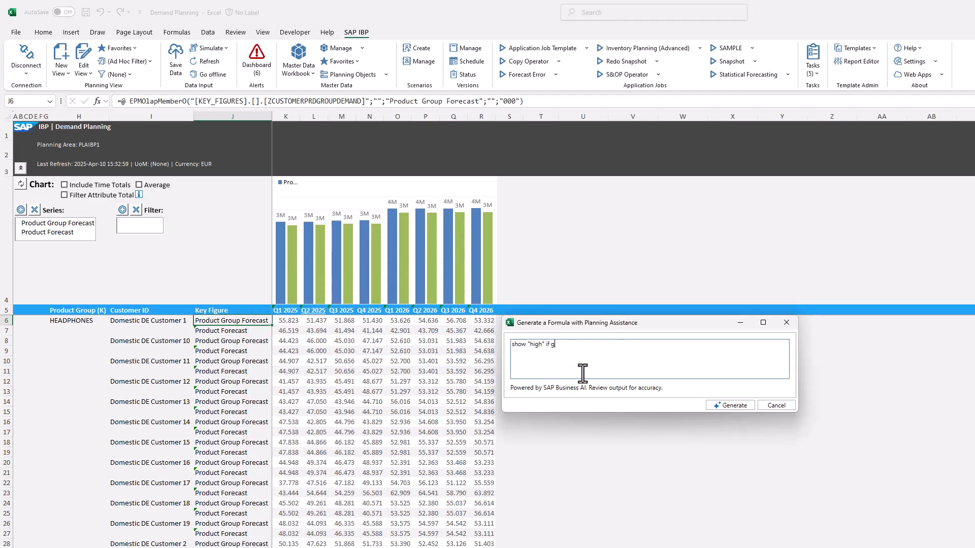
type("roup forecast >")
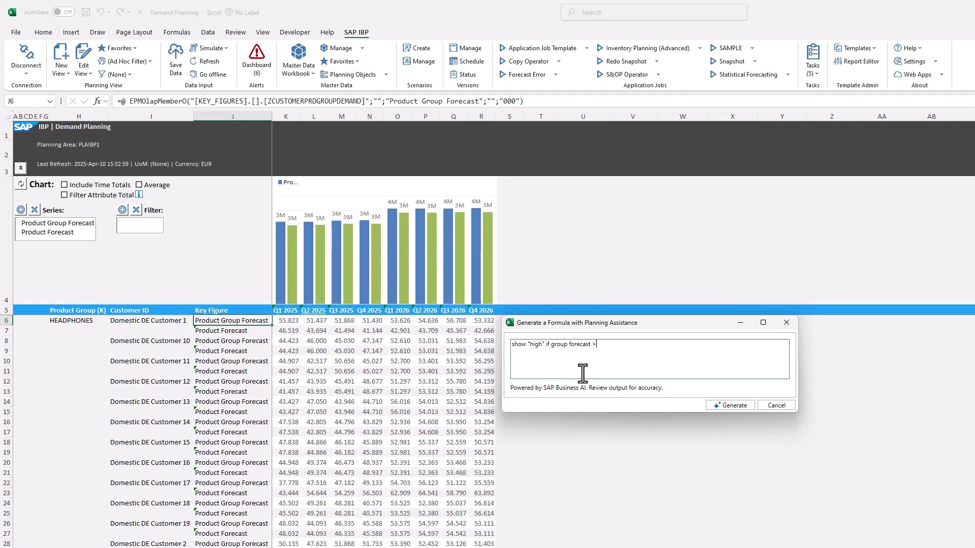
type("= 50.000")
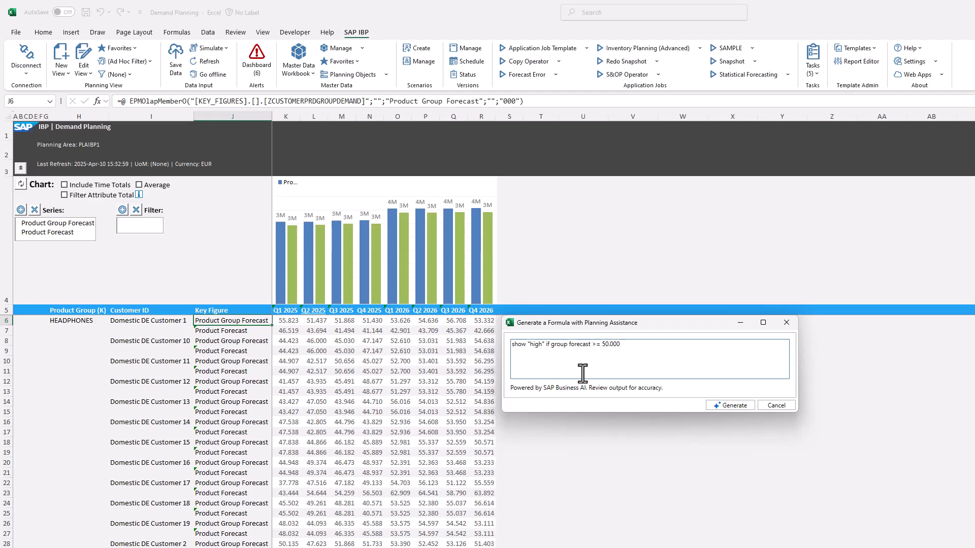
type(". show \"medium\"")
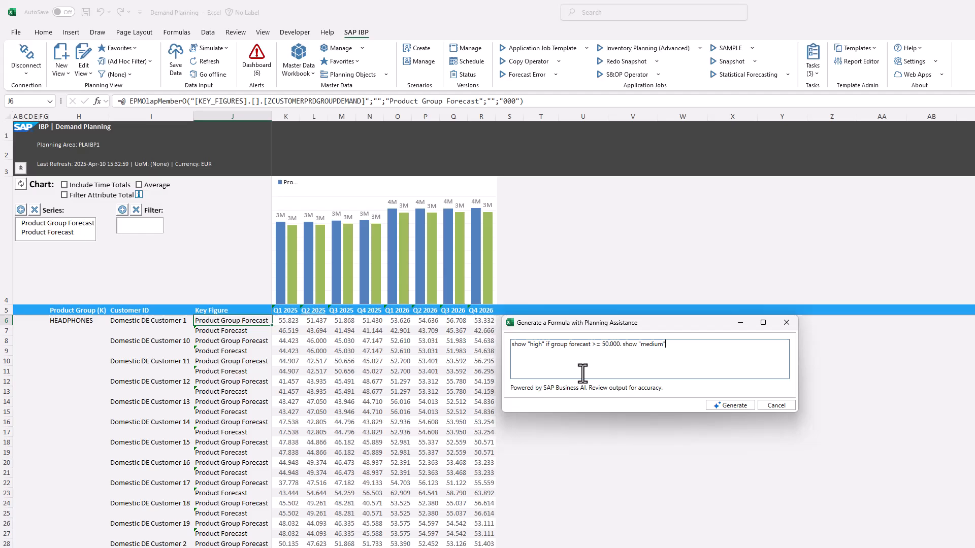
type("if between 40-")
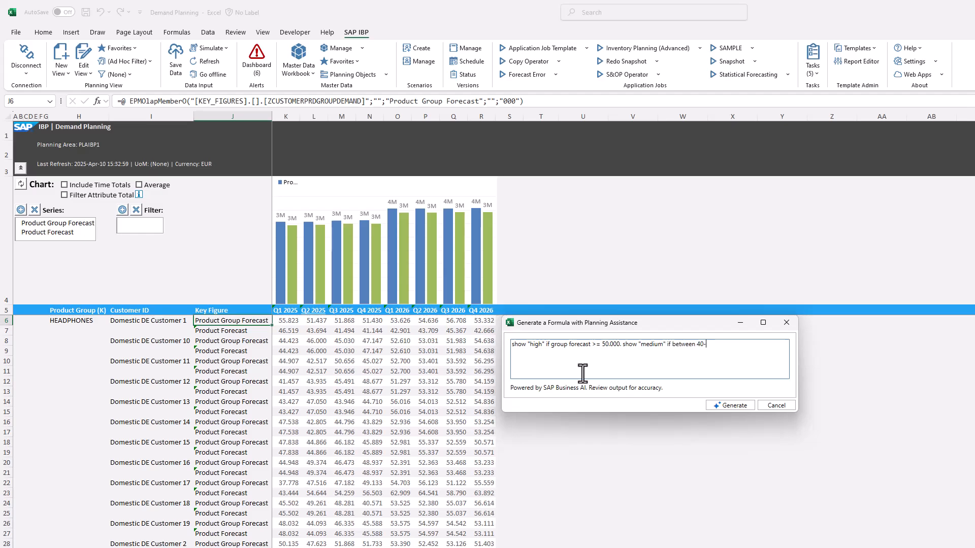
type("000 and 50.")
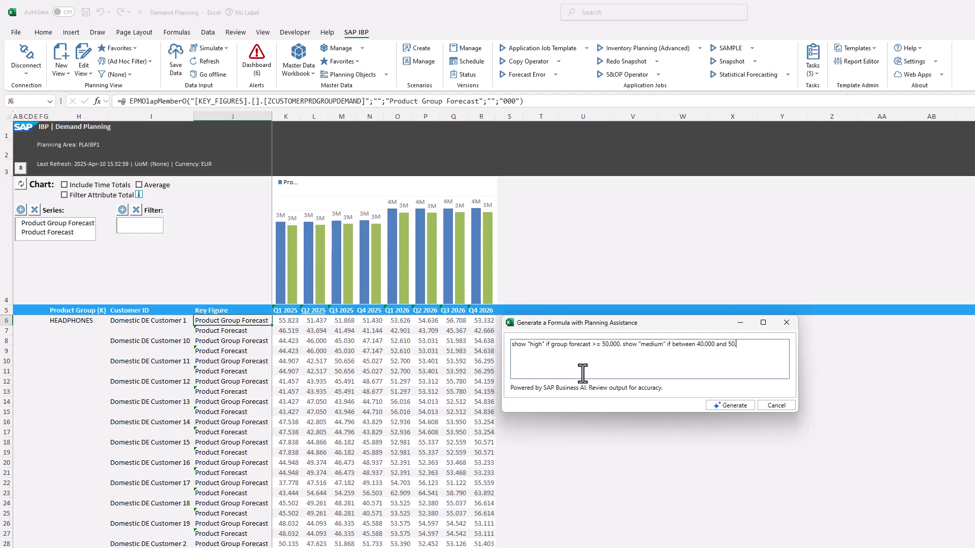
type("000.")
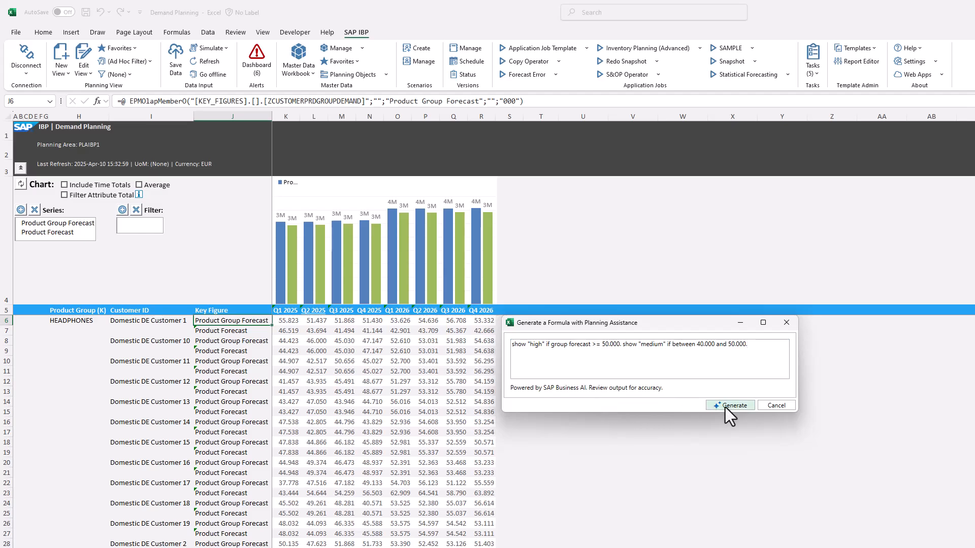
left_click(729, 405)
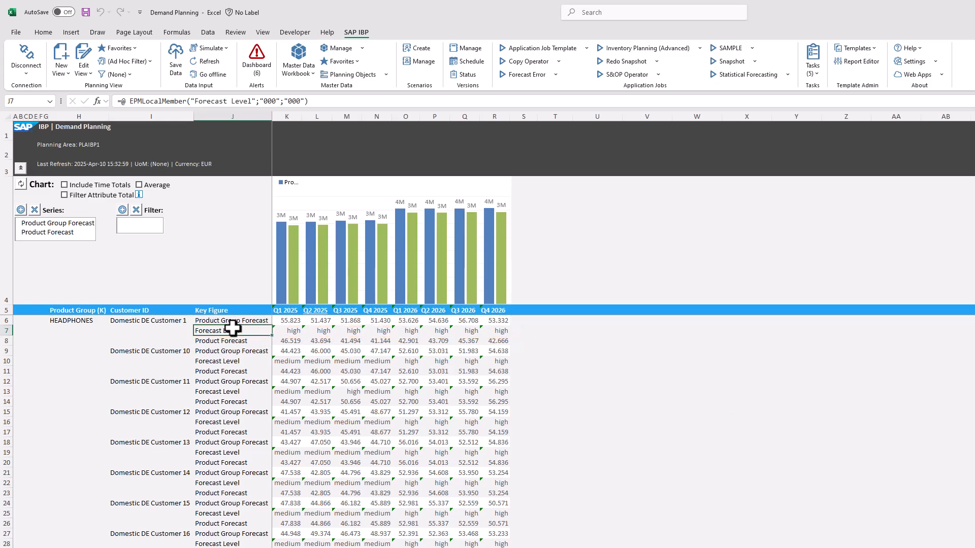
Generate delta-to-previous-period rows per key figure showing NA when not computable
right_click(234, 330)
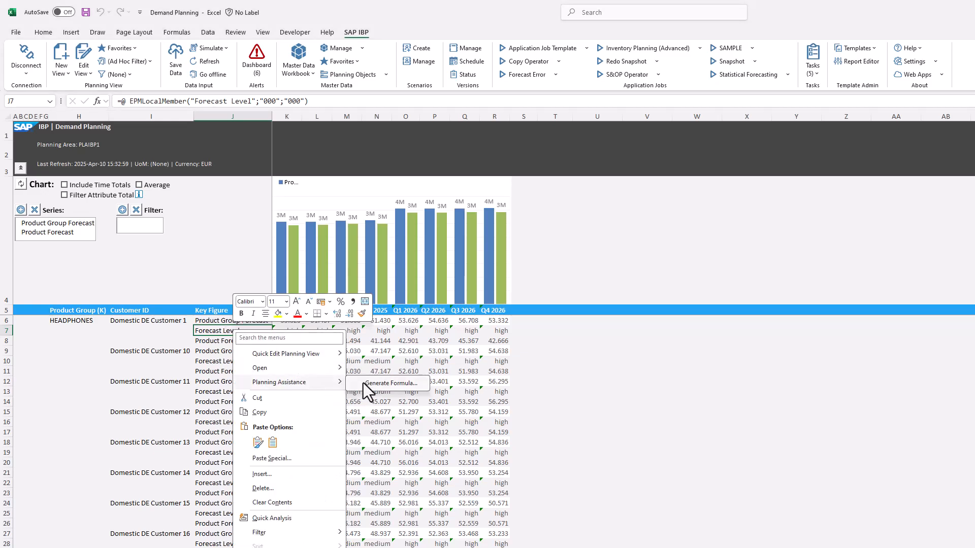
left_click(390, 383)
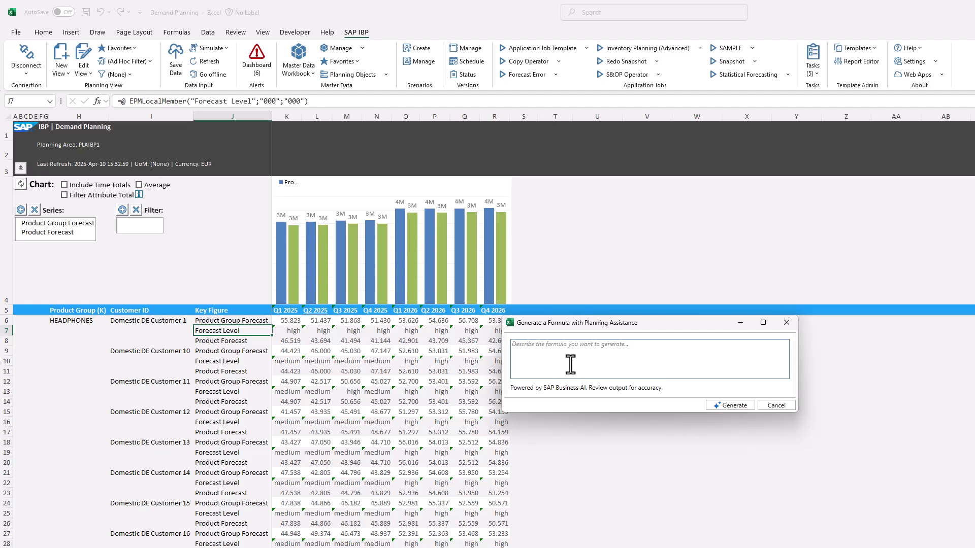
type("Calculate per each KF a delta to the previous period")
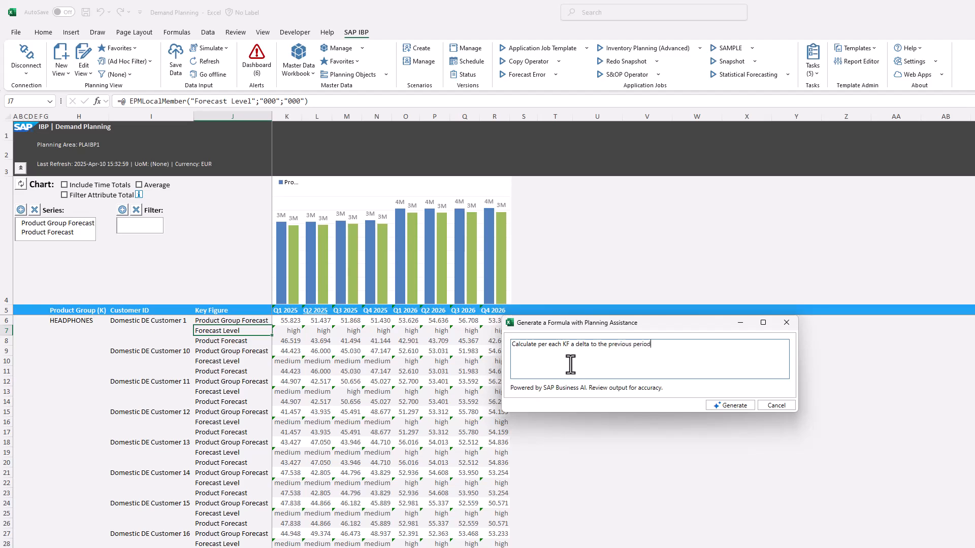
type("show \"NA\"")
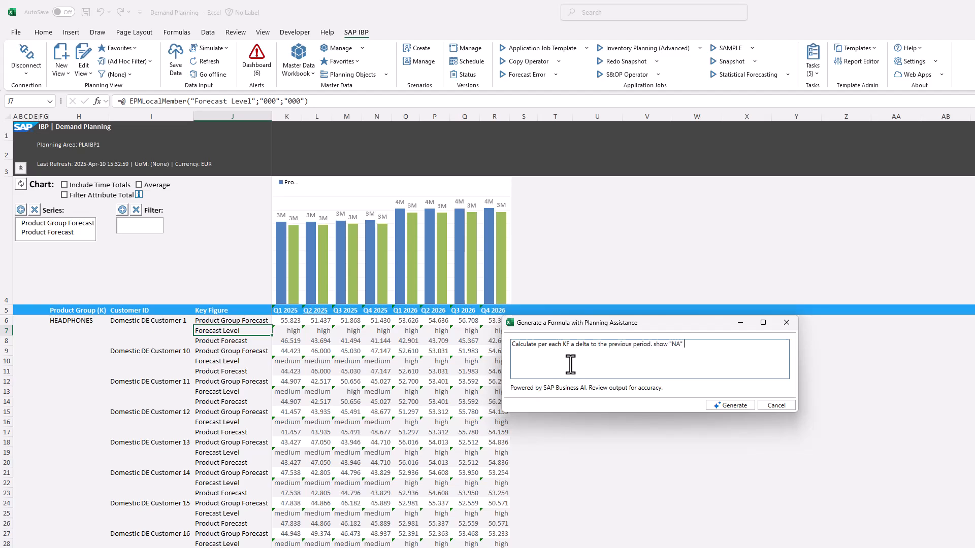
type("in case the calculation is not working.")
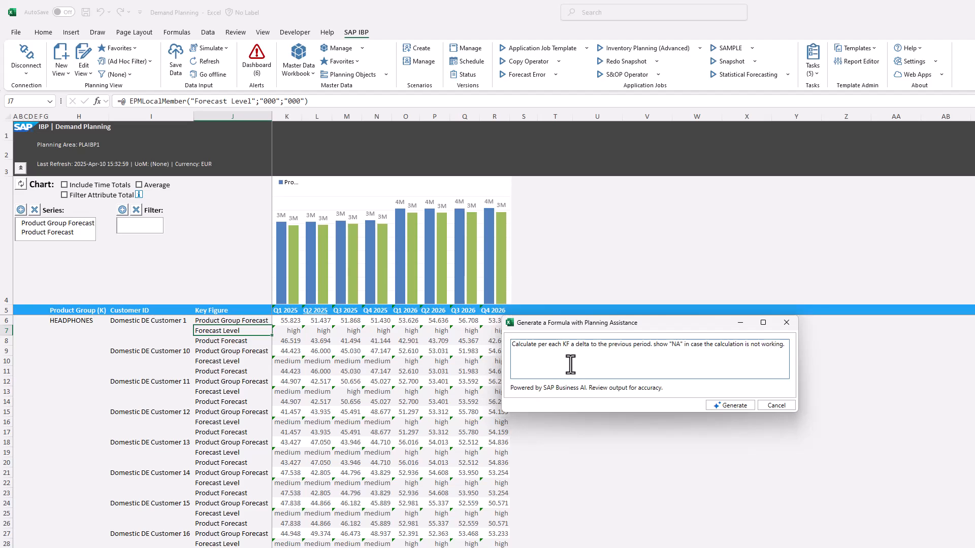
left_click(729, 405)
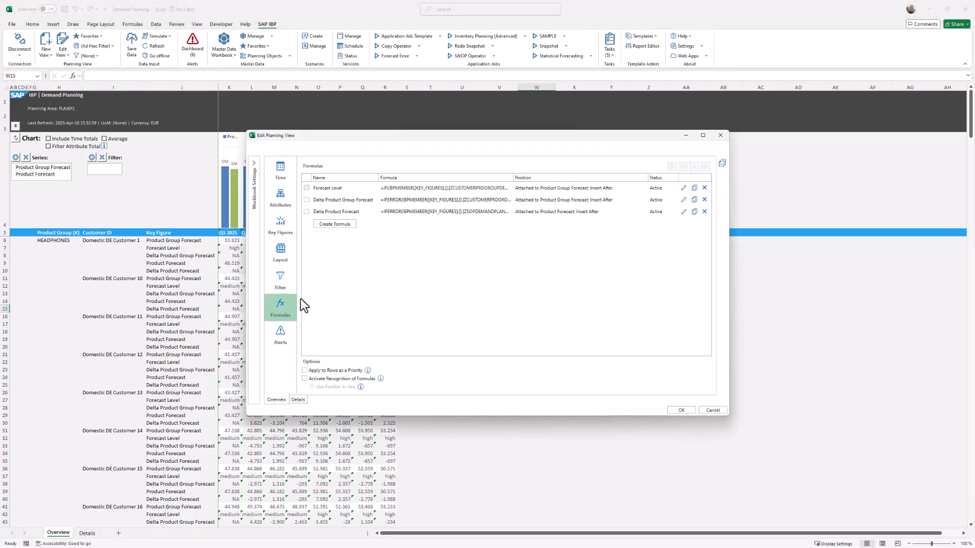
Delete the Forecast Level and delta local formulas so only the original key figures remain
left_click(705, 188)
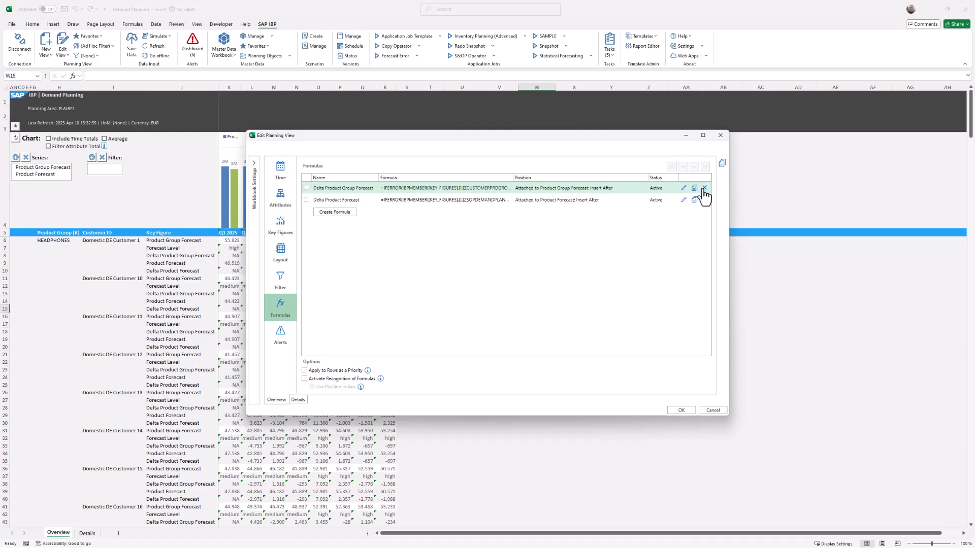
left_click(680, 409)
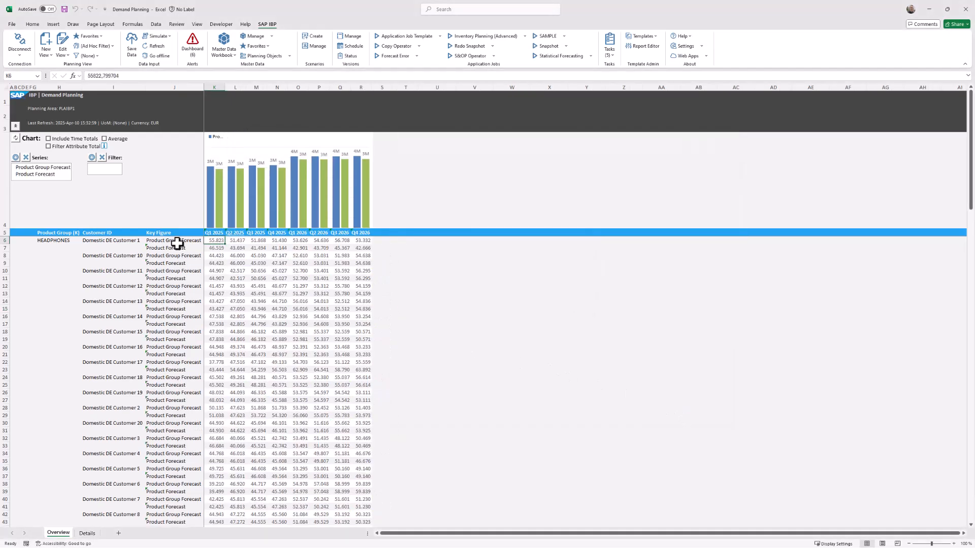
Generate a 'Sum of Q1 and Q2 2025' column after Q2 2025 for every forecast row
right_click(173, 241)
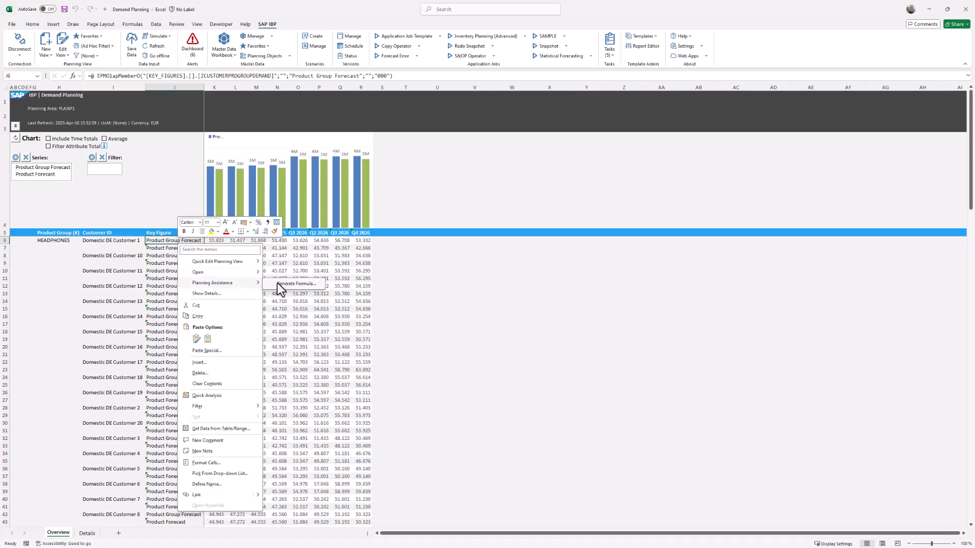
left_click(287, 285)
type("sum up the firs")
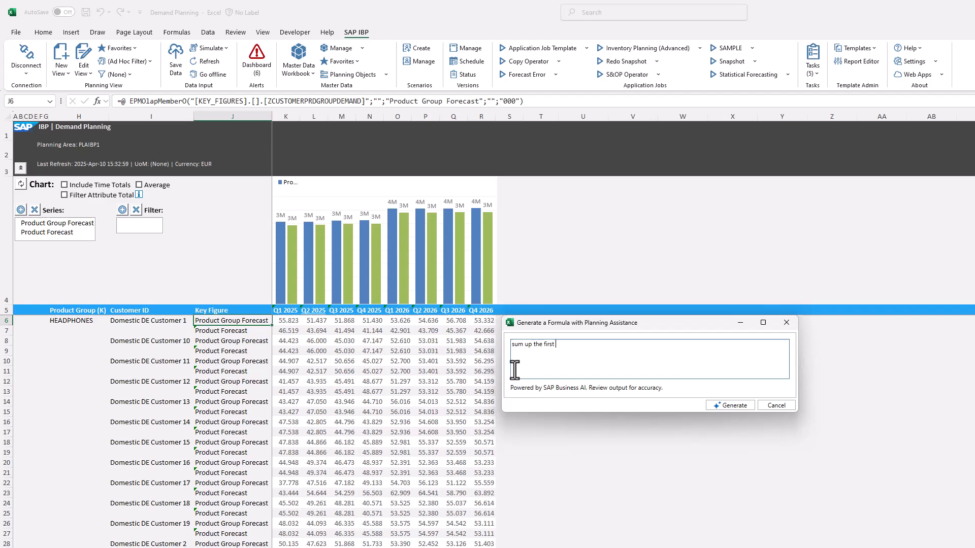
type("two quea")
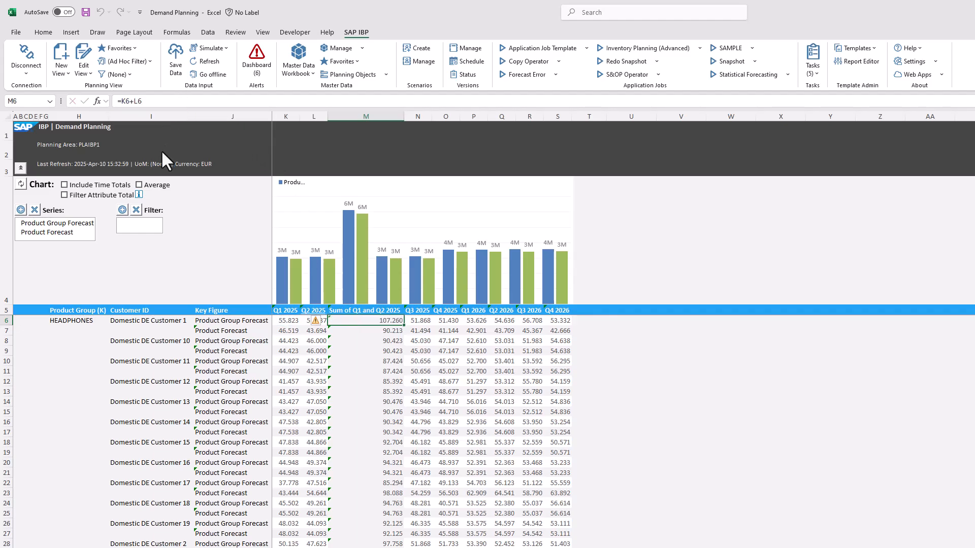
Generate a Delta % row of group-versus-product forecast difference, NA on divide by zero
right_click(232, 320)
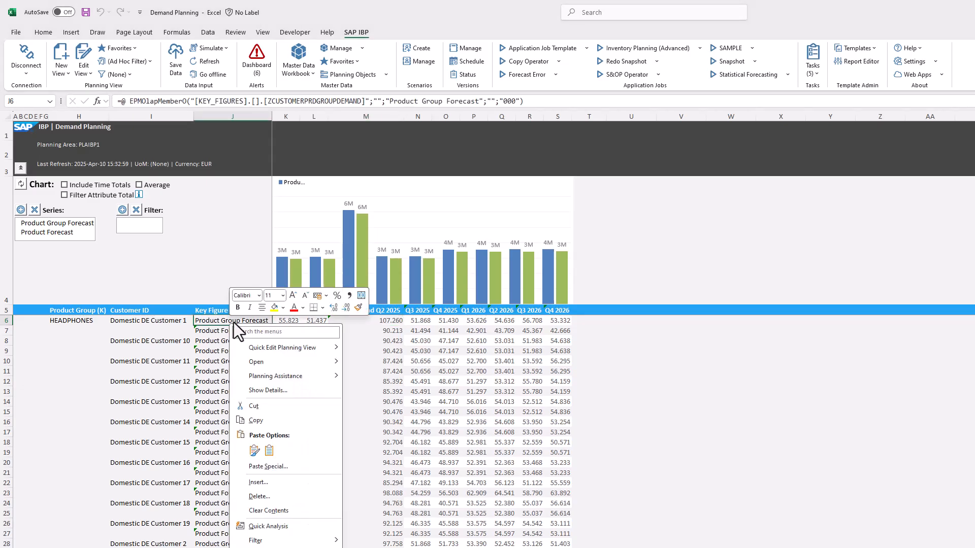
left_click(275, 375)
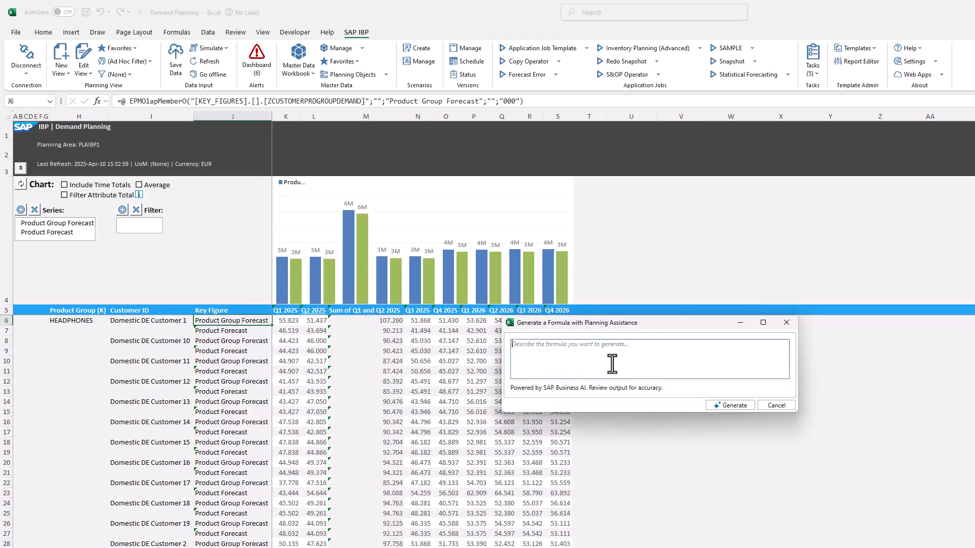
type("Delta between group forecast and")
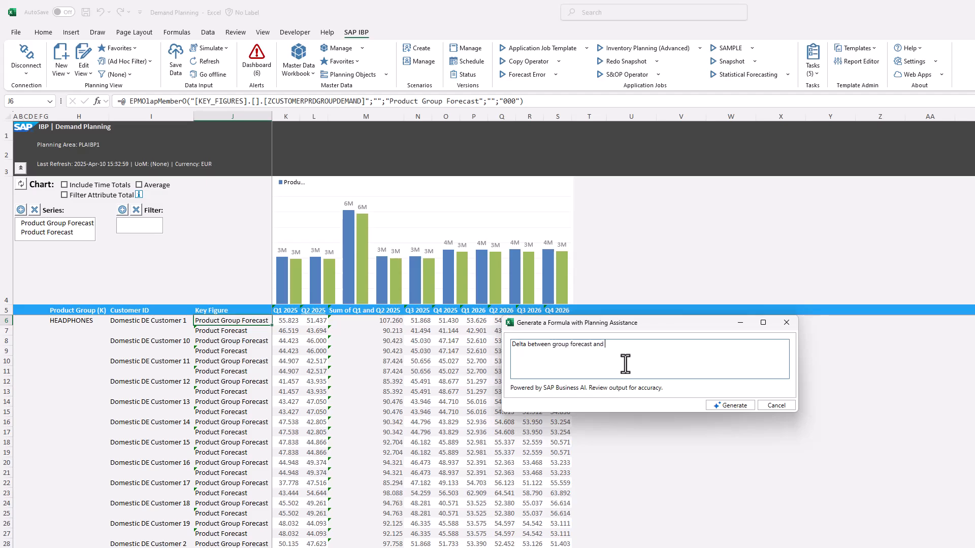
type("product forecast. divide the result by group forecast")
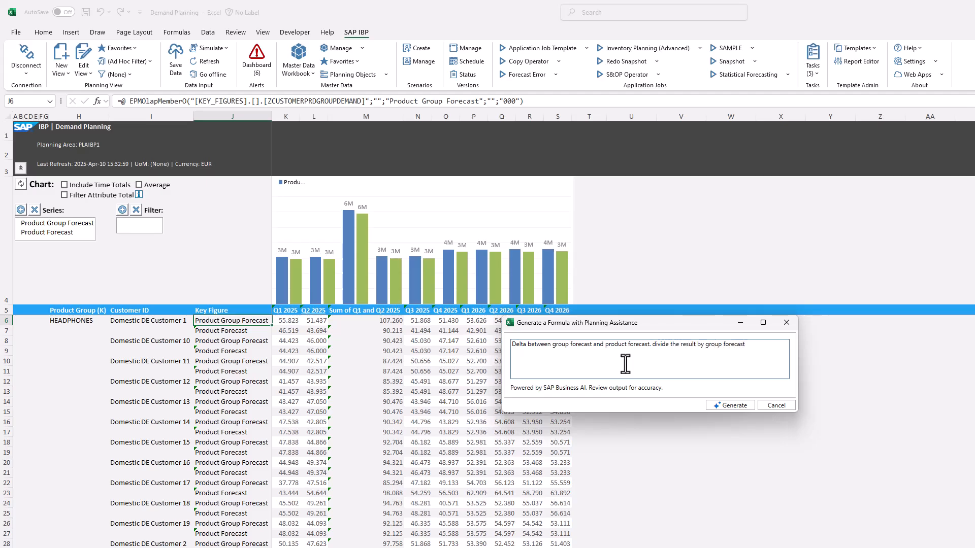
type("in case of div by 0 \"NA")
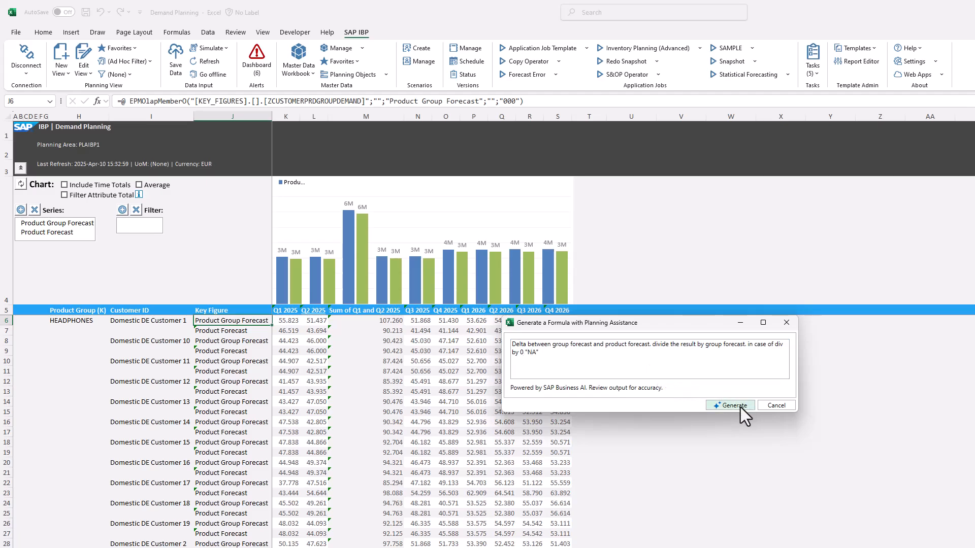
left_click(730, 405)
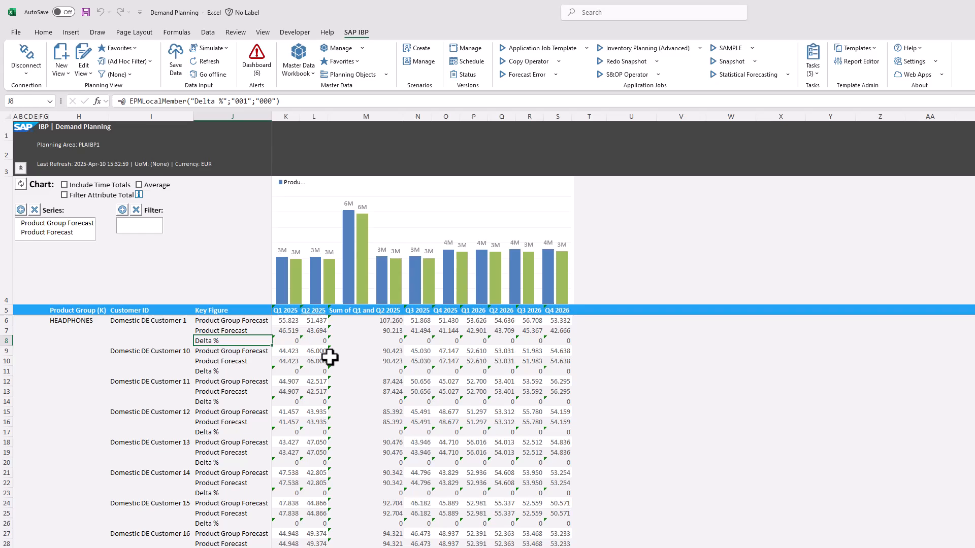
Inspect the first Delta % formula and bring up number formatting for its cells
left_click(286, 340)
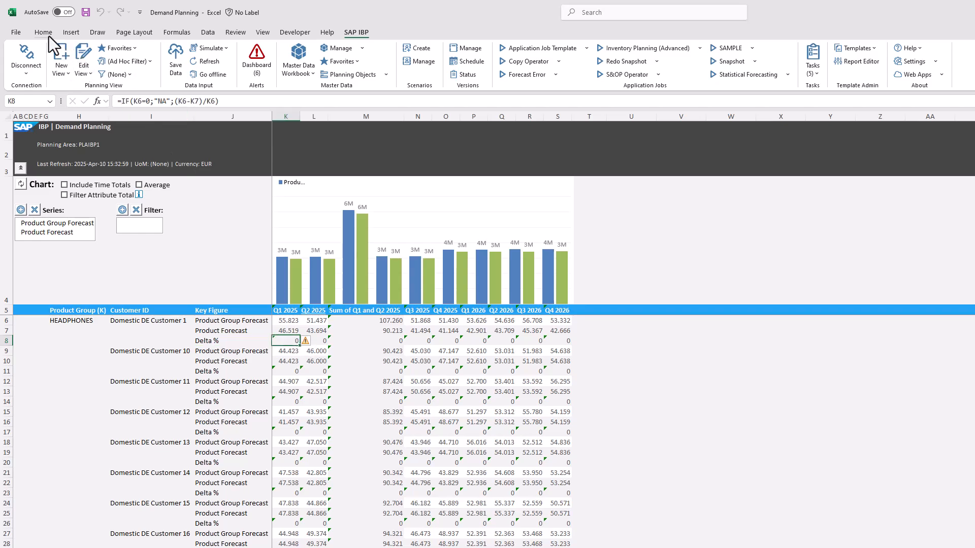
left_click(42, 33)
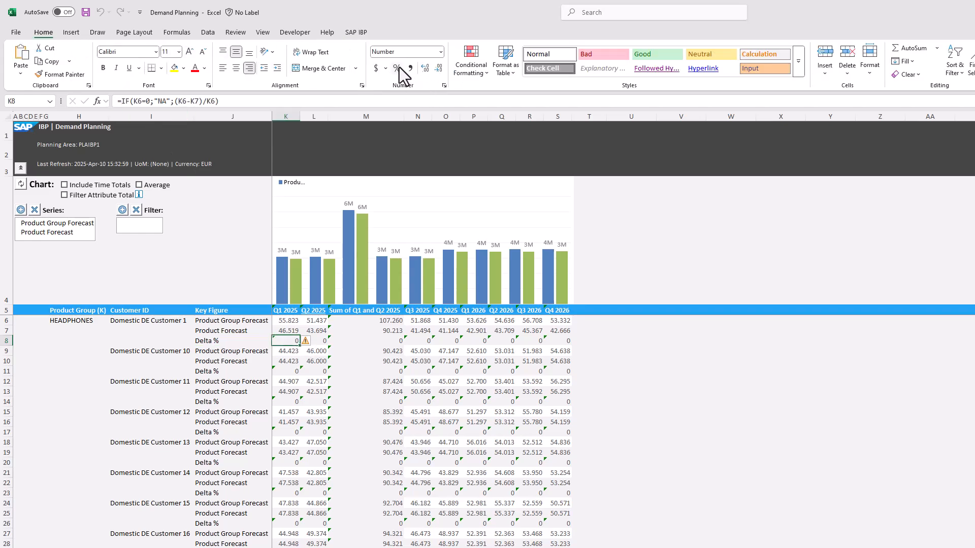
left_click(313, 340)
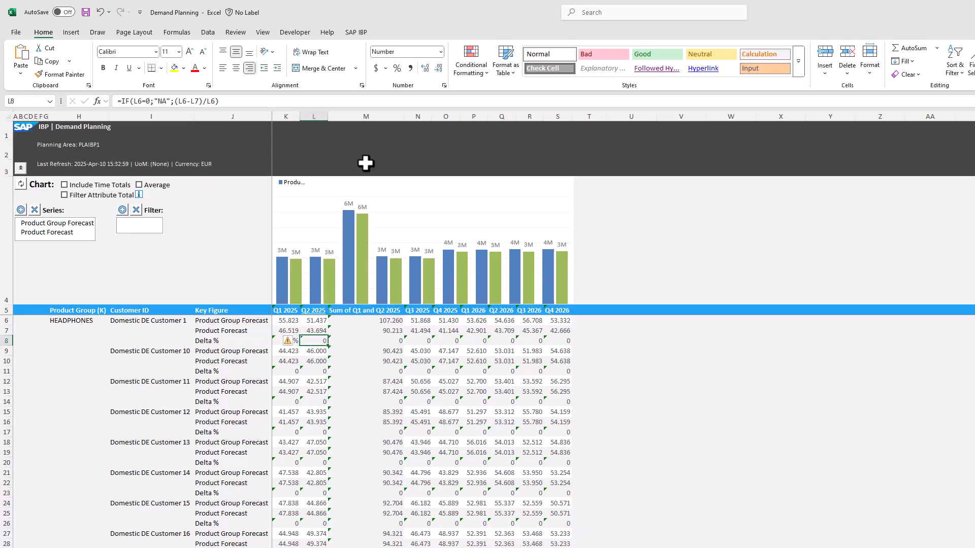